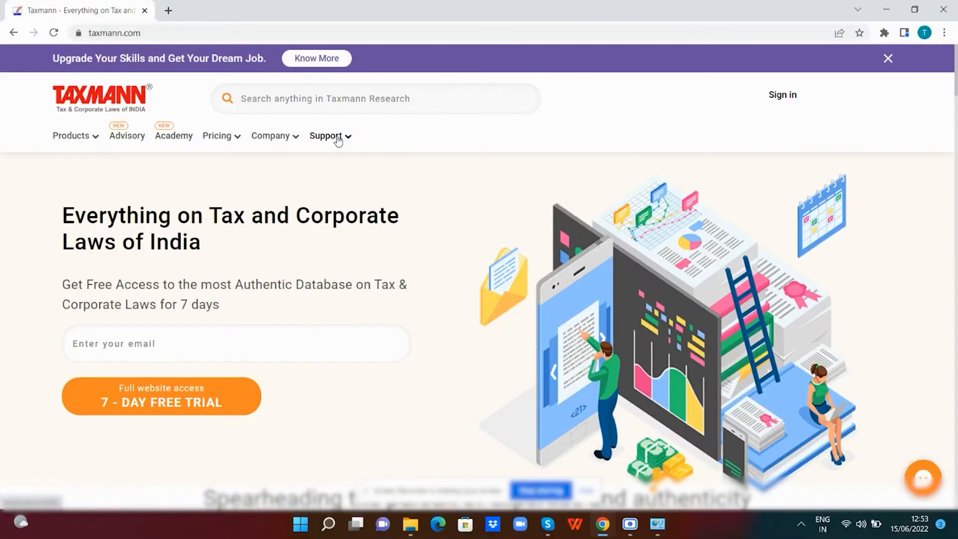
# Sign in to the Taxmann website with an email account.
pyautogui.click(326, 135)
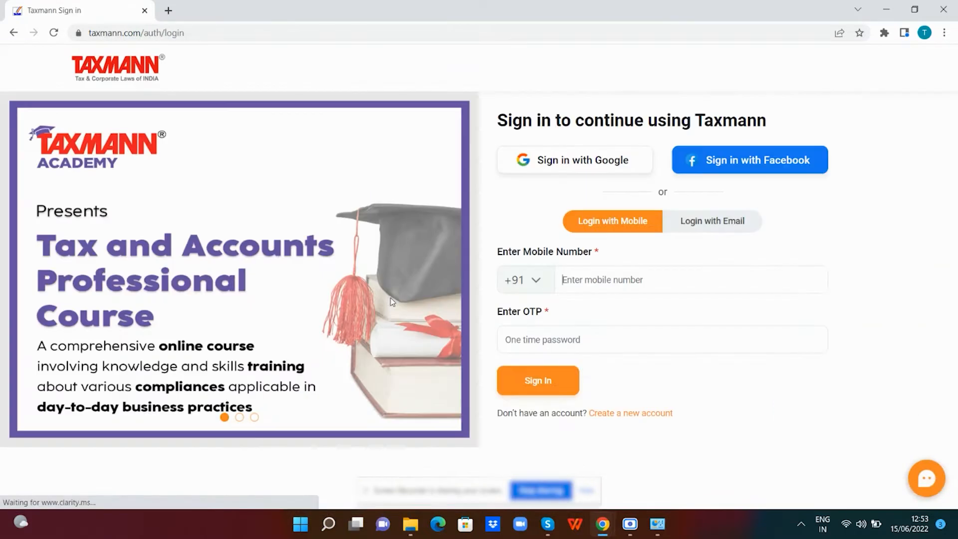
pyautogui.click(711, 220)
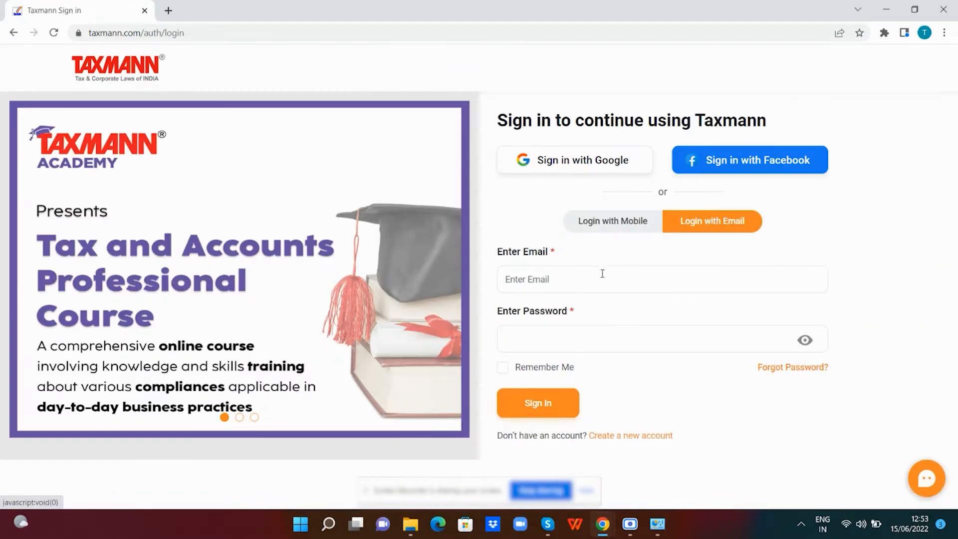
pyautogui.click(611, 280)
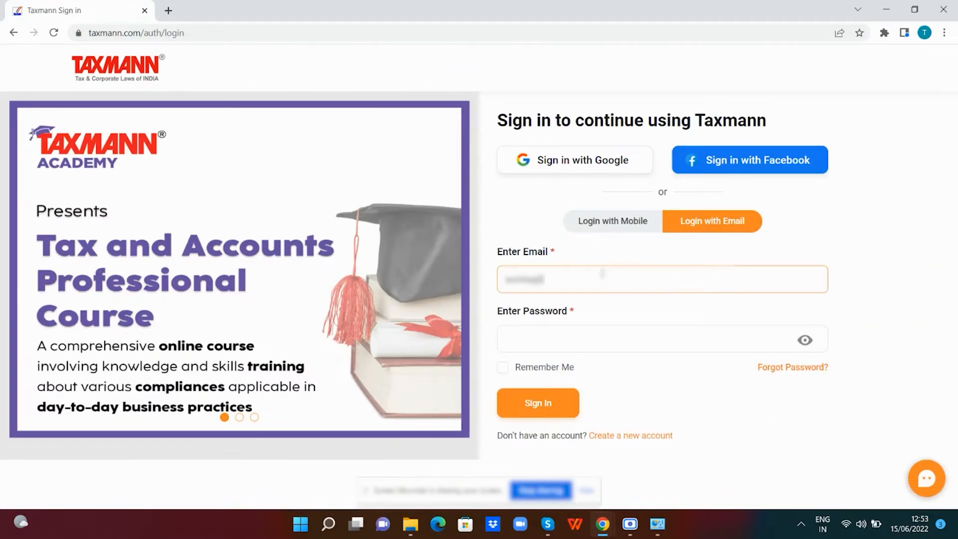
pyautogui.click(662, 339)
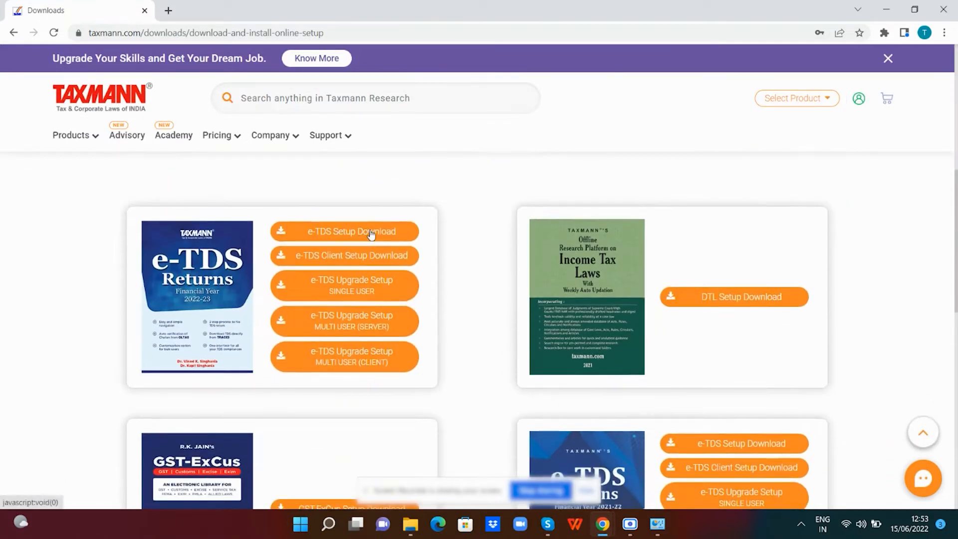
# Download the e-TDS Returns setup and open the Downloads folder.
pyautogui.click(343, 231)
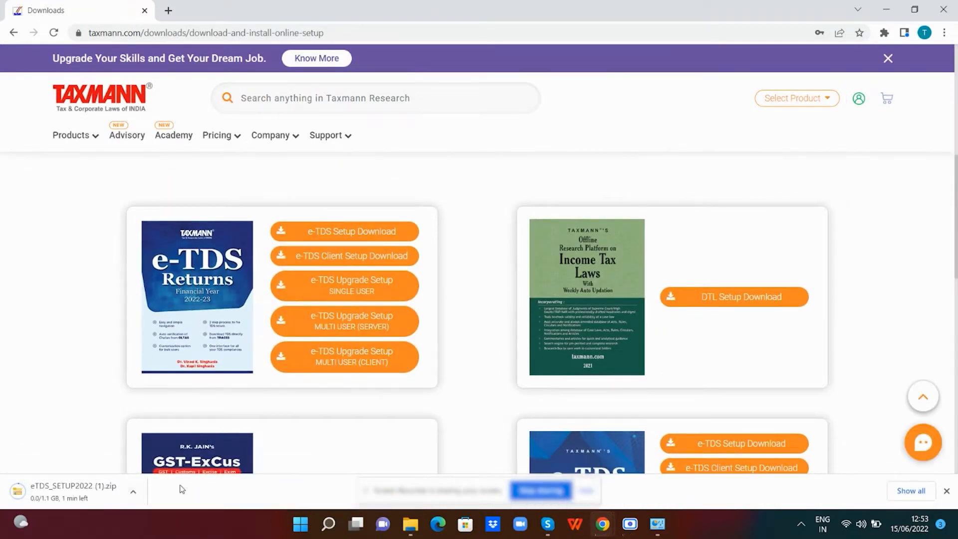
pyautogui.click(410, 524)
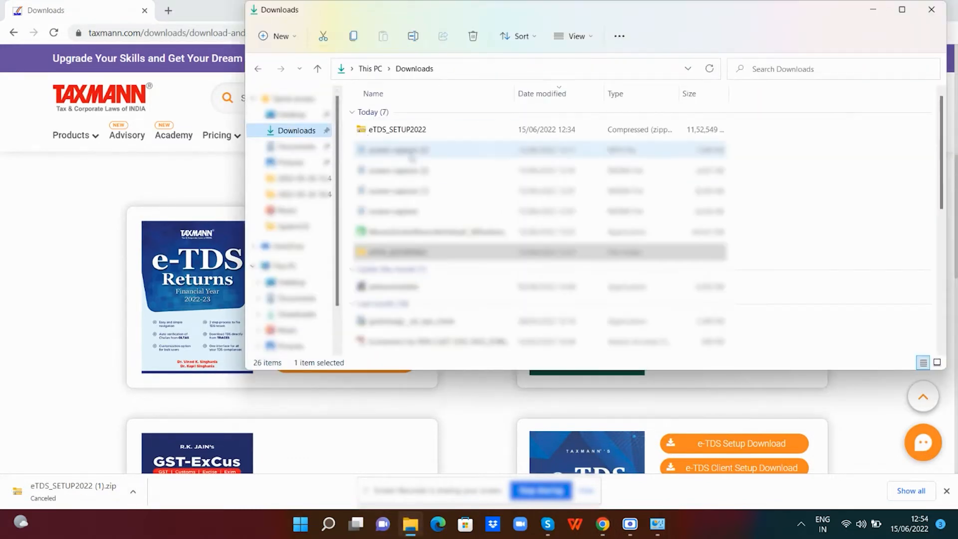
# Extract eTDS_SETUP2022.zip and run Setup from the extracted folder.
pyautogui.rightClick(396, 129)
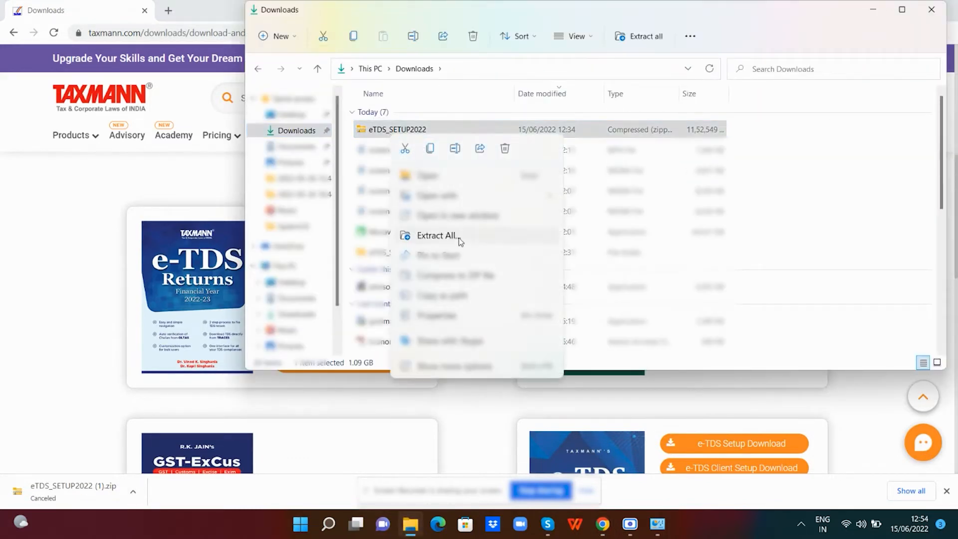
pyautogui.click(436, 235)
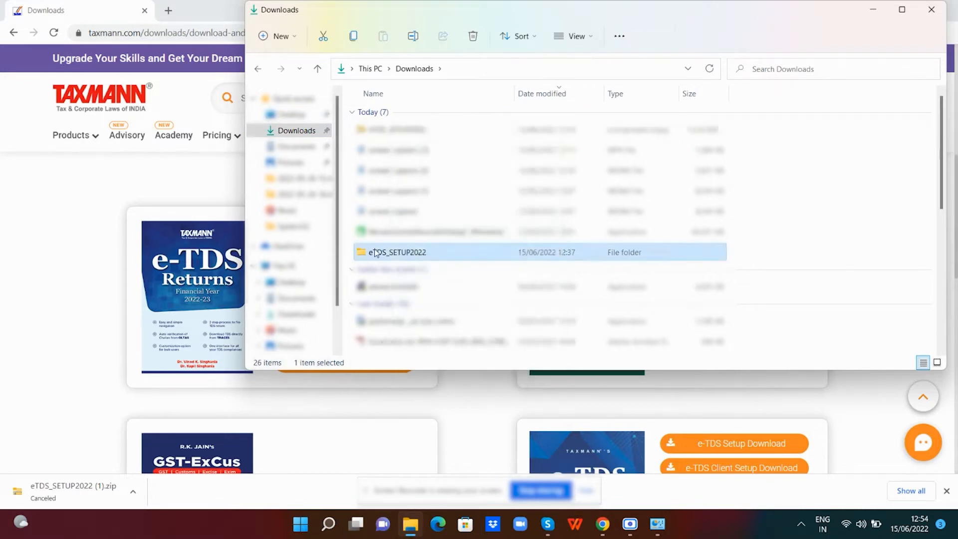
pyautogui.doubleClick(398, 252)
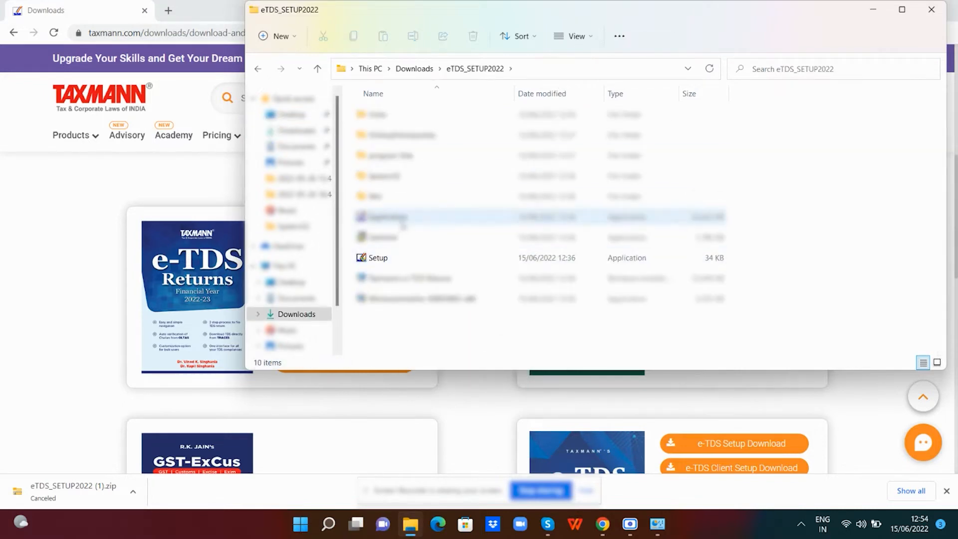
pyautogui.click(377, 258)
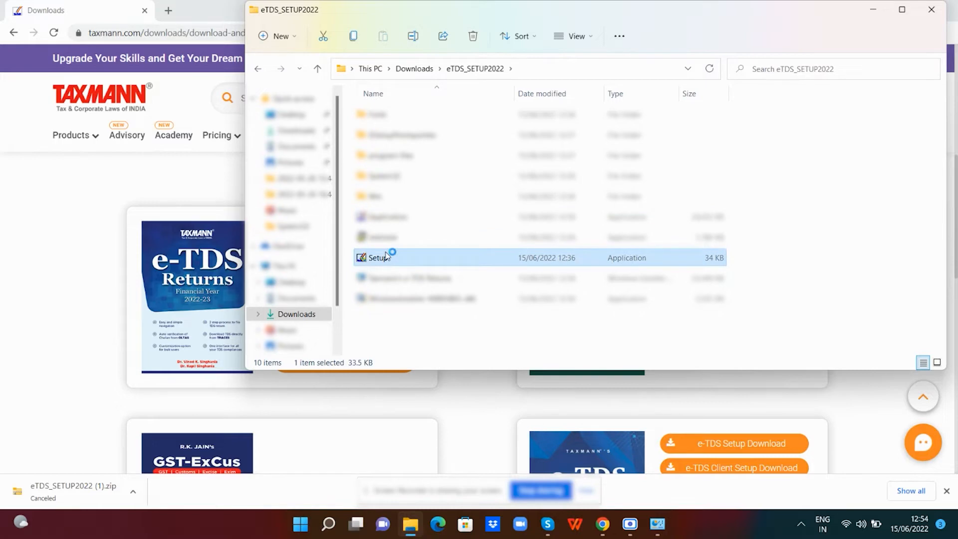
pyautogui.doubleClick(375, 258)
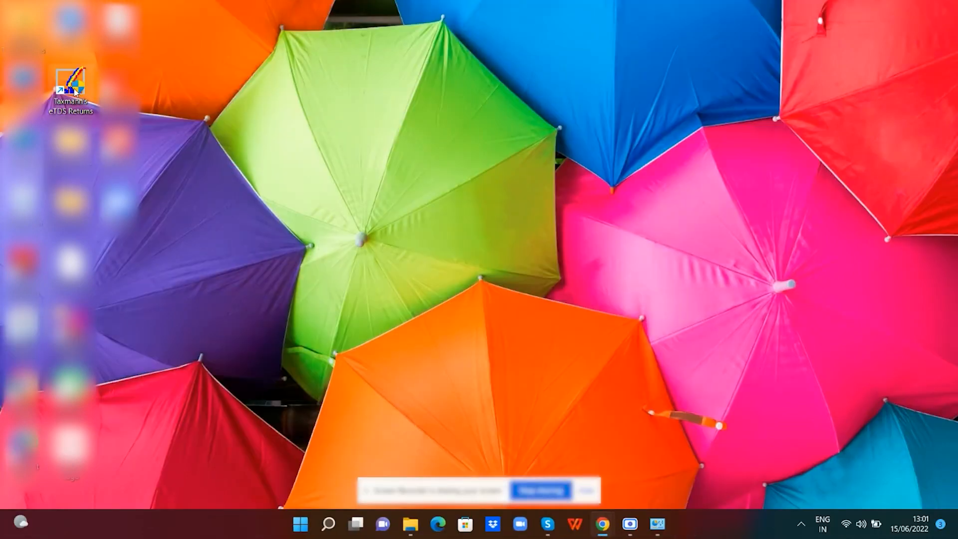
# Launch Taxmann's eTDS Returns from the desktop and sign in with taxmann.com email and password.
pyautogui.doubleClick(71, 84)
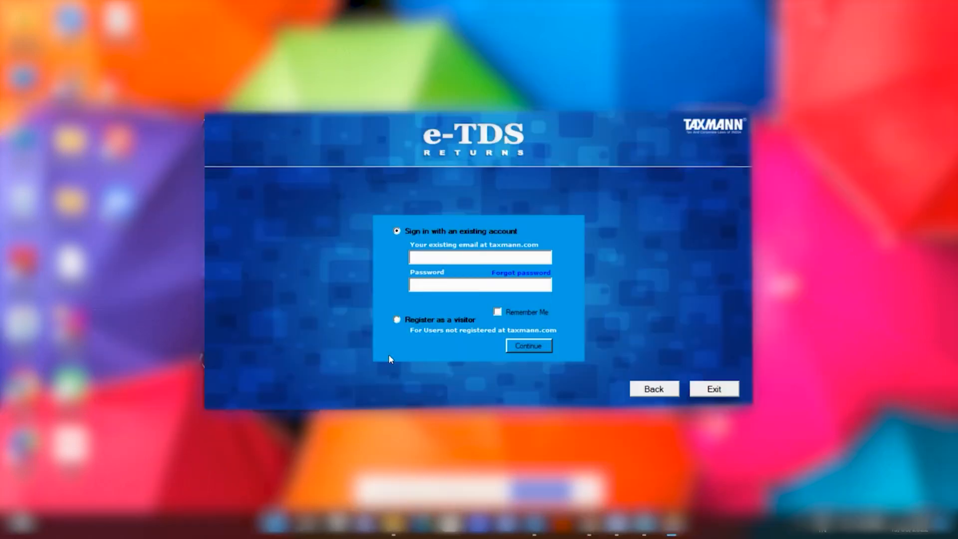
pyautogui.click(479, 257)
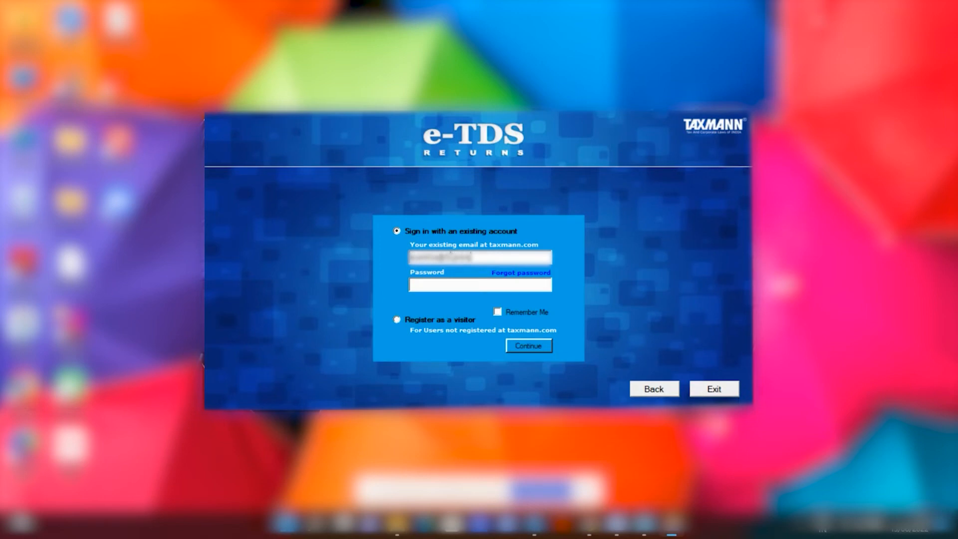
pyautogui.write('*')
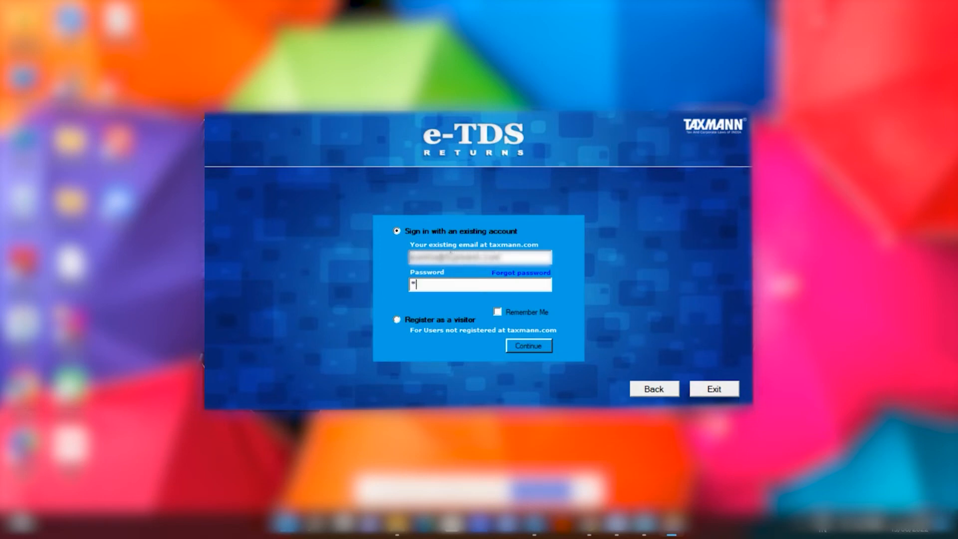
pyautogui.write('password')
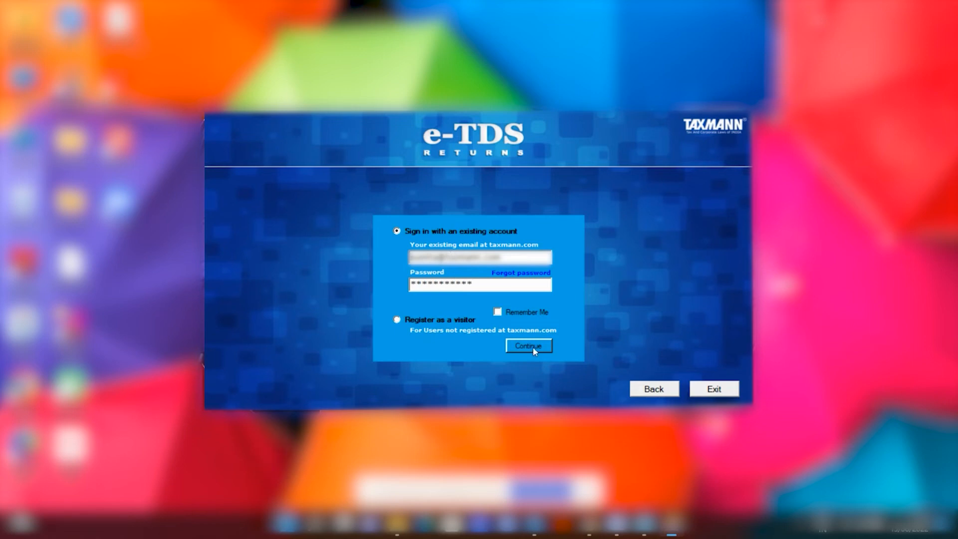
pyautogui.click(528, 349)
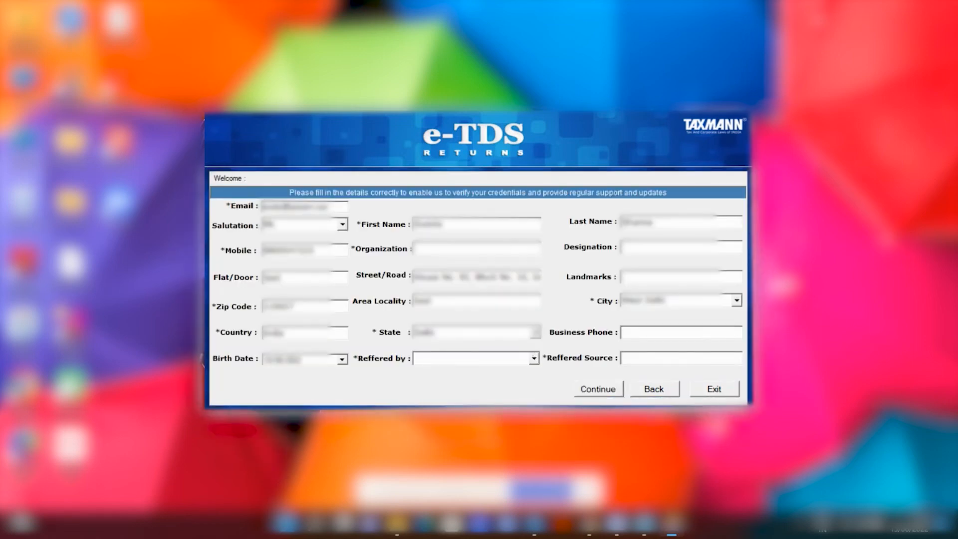
# Submit the user registration details form.
pyautogui.click(597, 389)
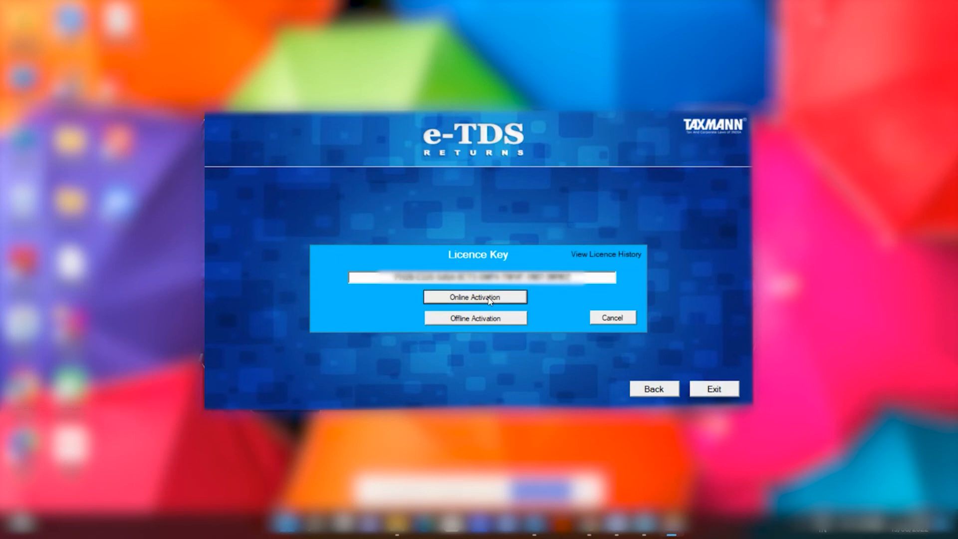
# Activate the entered licence key via Online Activation.
pyautogui.click(474, 296)
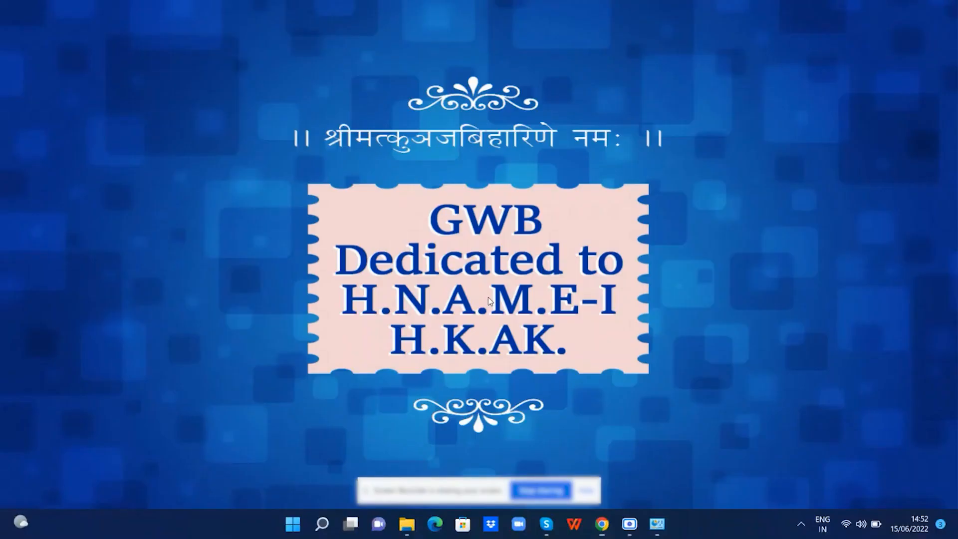